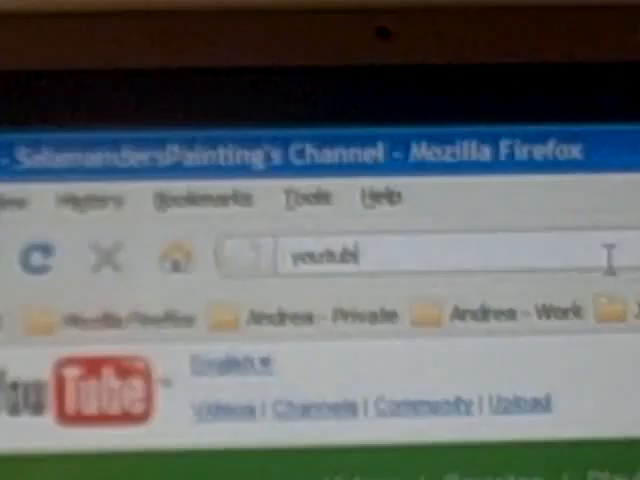
text(youtube)
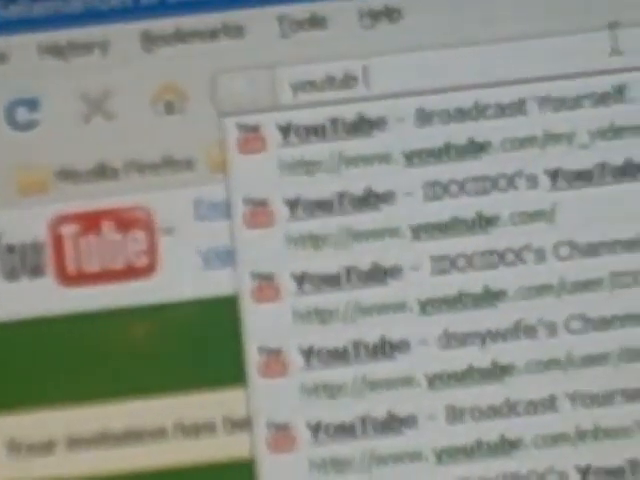